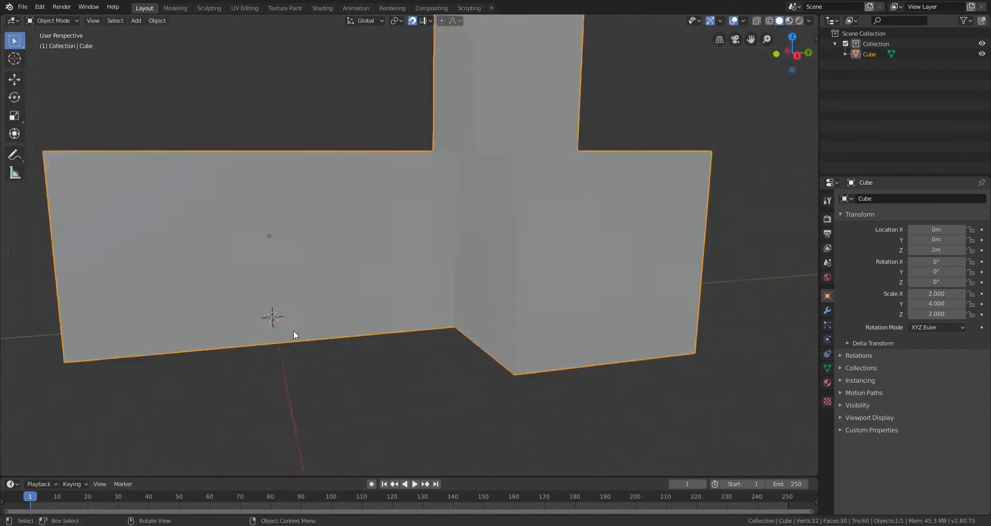
# - Enter Edit Mode on the X-mirrored cube and loop-cut its walls into a face grid
pyautogui.press('Tab')
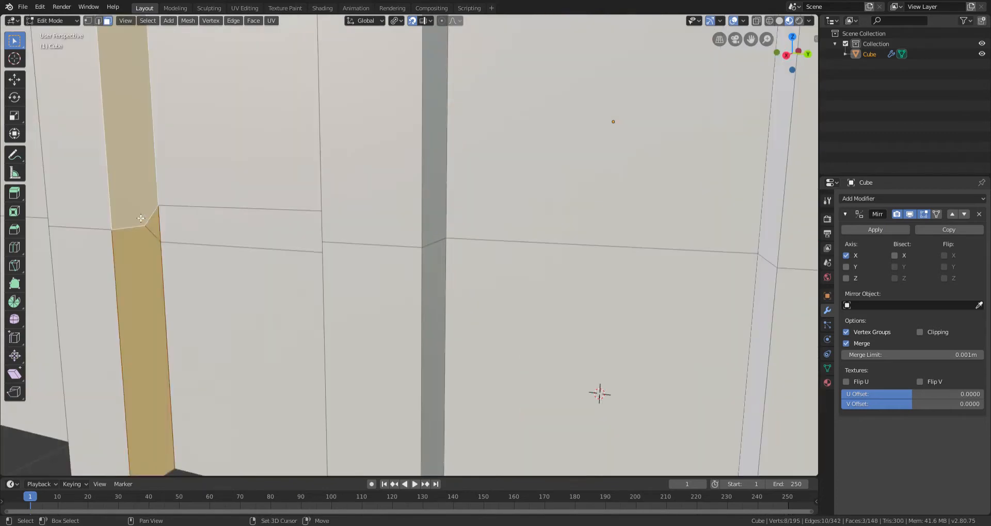
# - Extrude the knife-cut, inset arch window faces inward and begin shaping the narrow Cube.001 pillar
pyautogui.press('e')
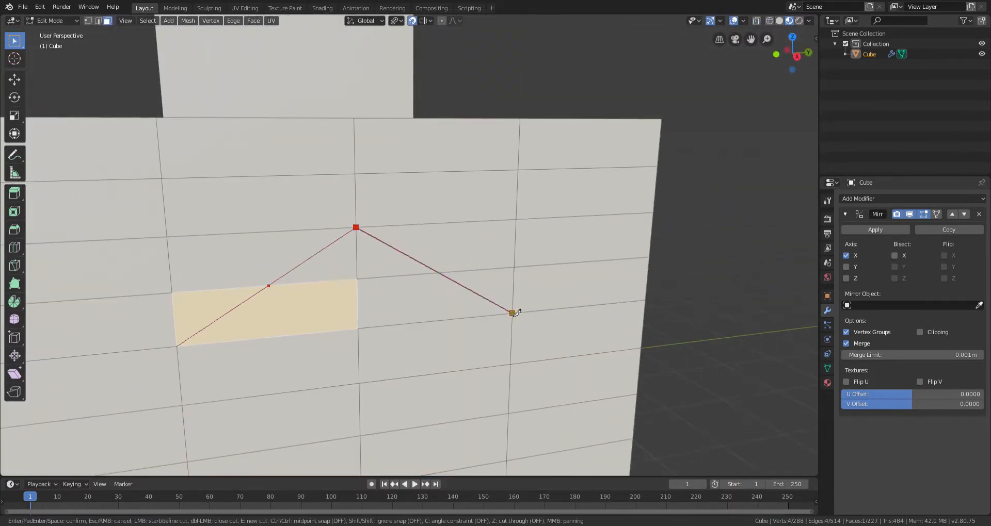
pyautogui.press('Tab')
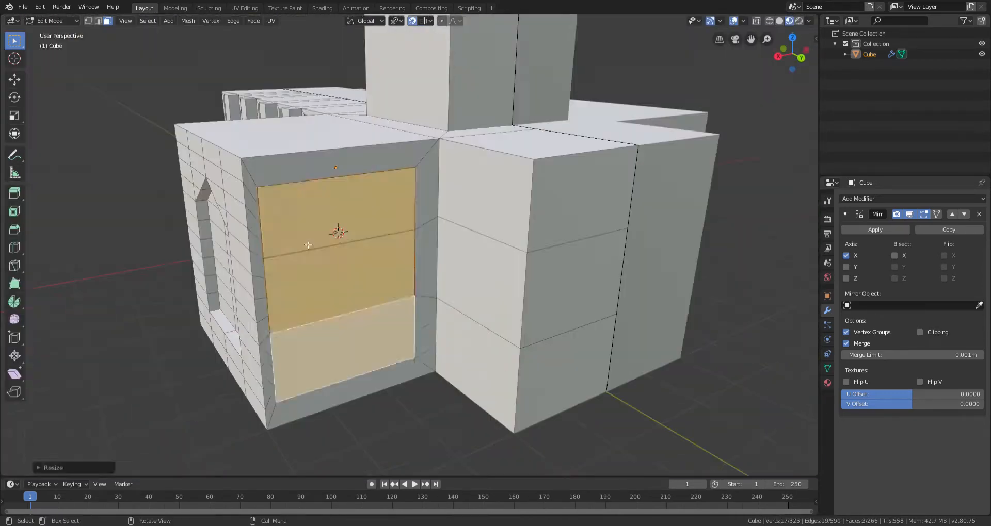
pyautogui.press('Tab')
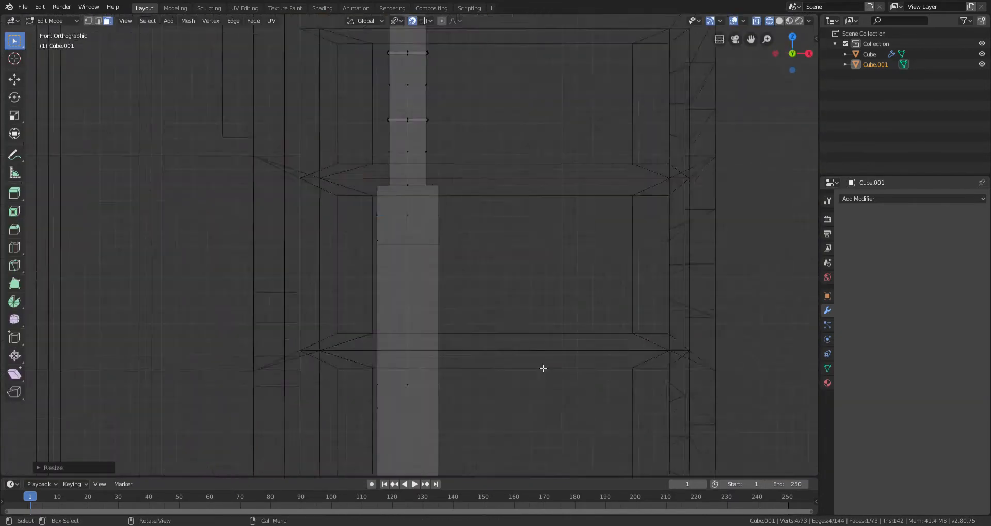
# - Duplicate the spire pillar along the walls and tower, and add edge loops around the arches
pyautogui.press('Tab')
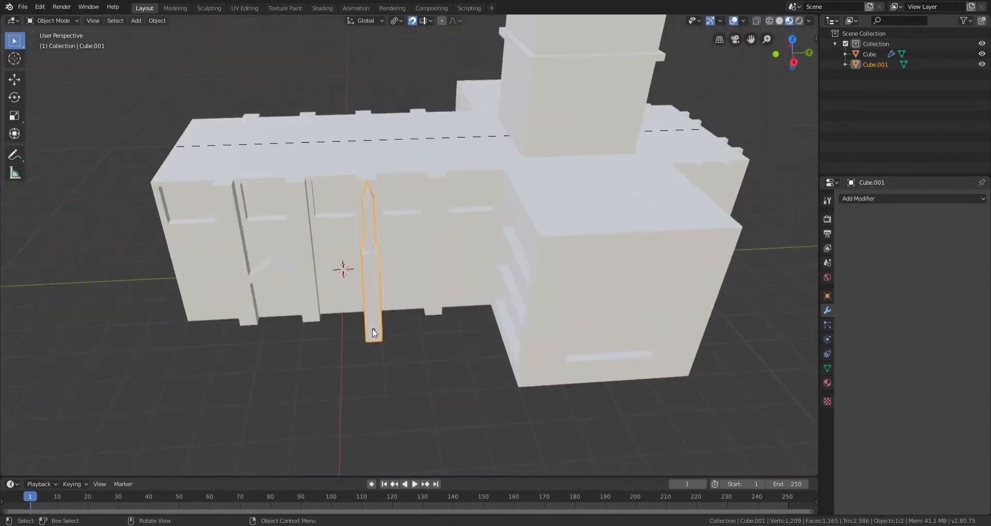
pyautogui.press('Shift+D')
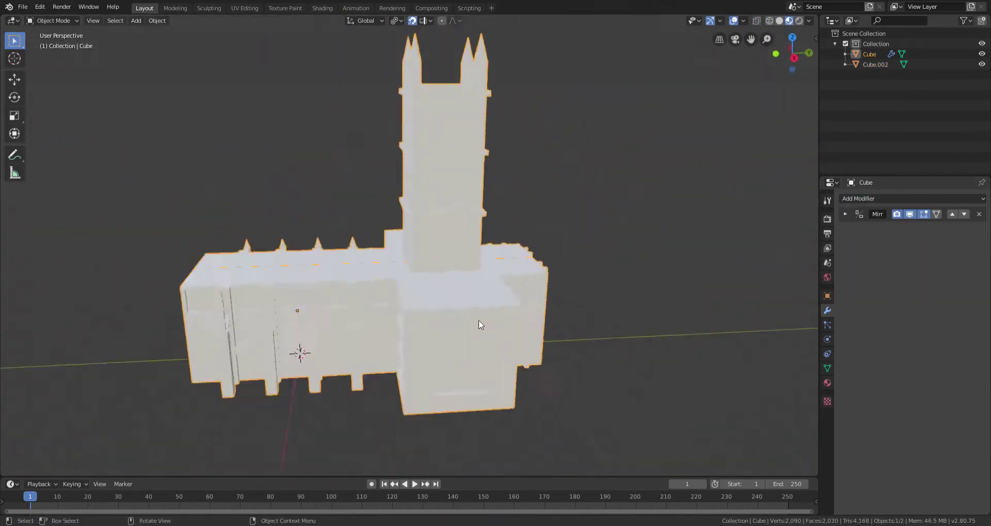
pyautogui.press('Tab')
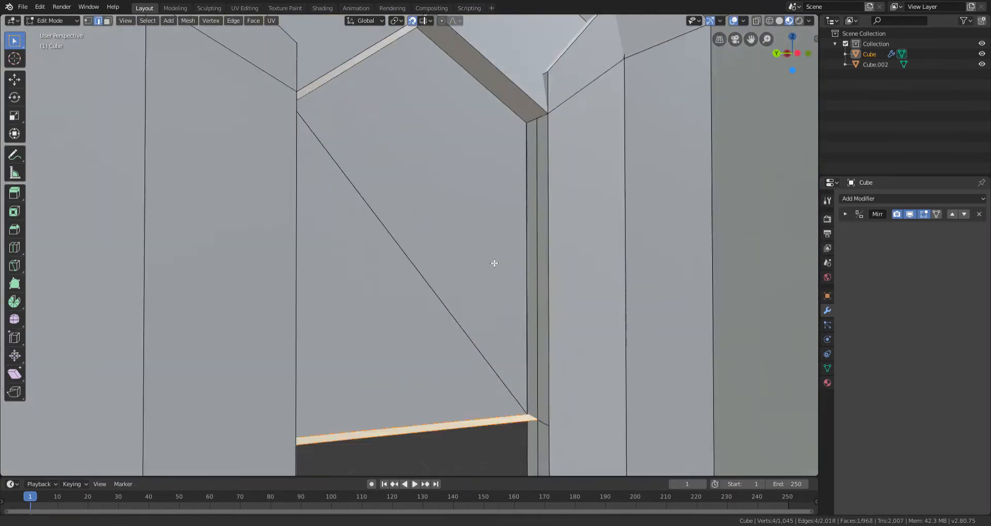
pyautogui.press('Tab')
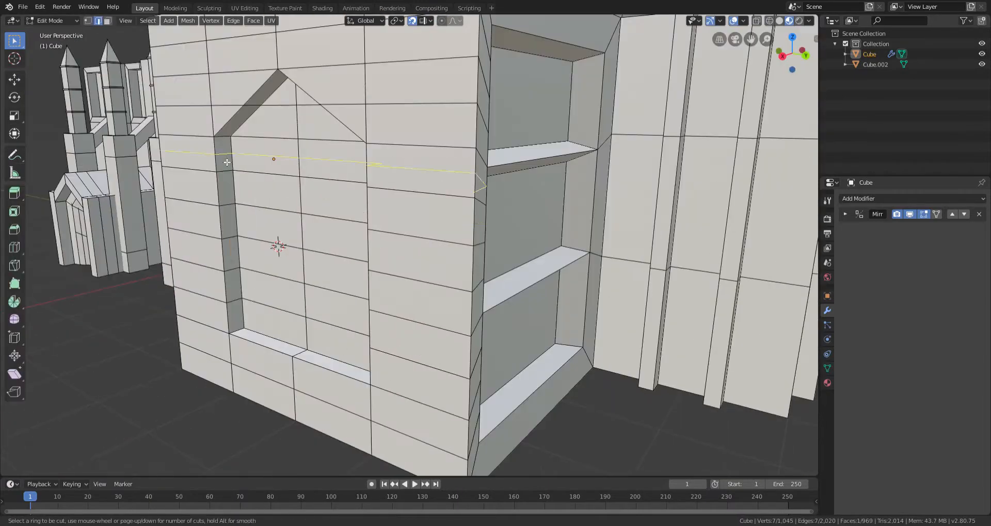
pyautogui.press('Tab')
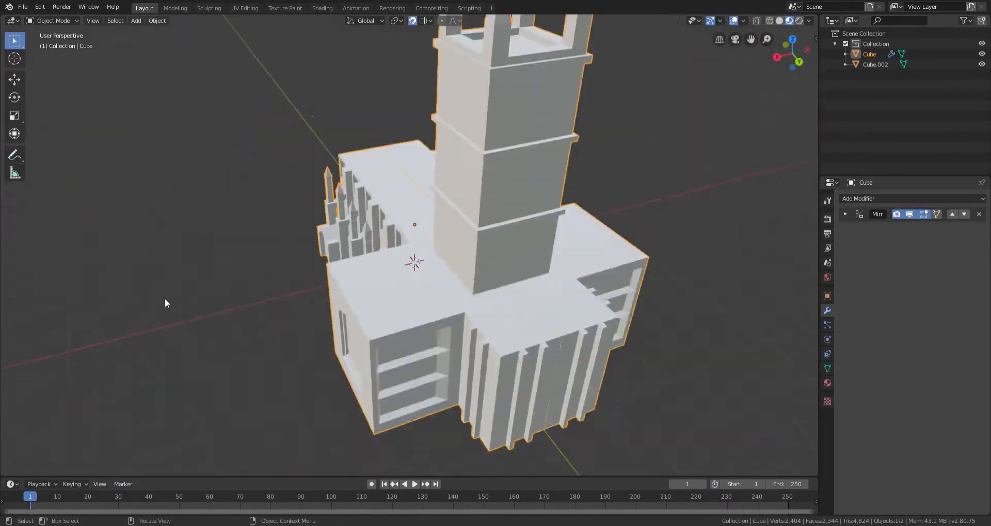
# - Build the white nave roof and assign tan Material.002 to the walls and pinnacle shafts
pyautogui.click(135, 20)
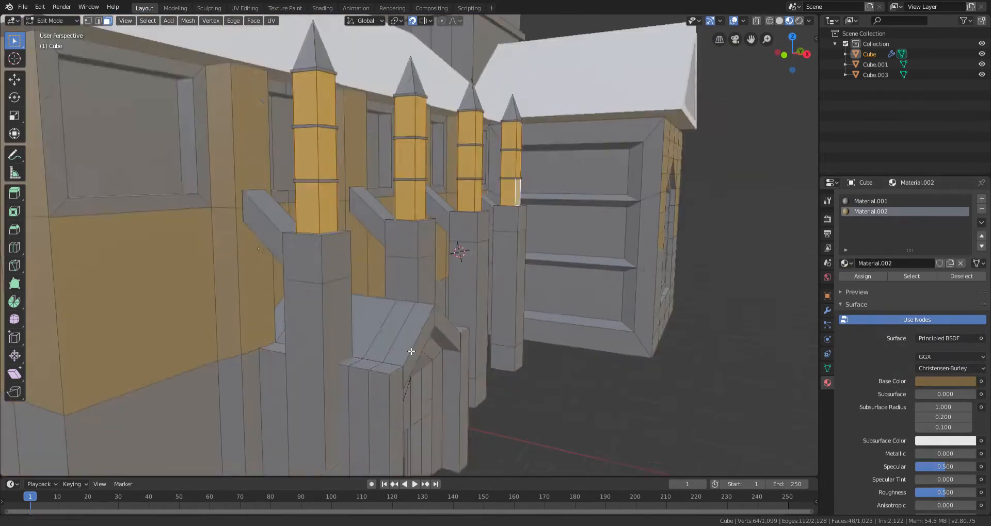
# - Assign the tan material to the tower faces and subdivide Cube.002's front face into panels
pyautogui.press('Tab')
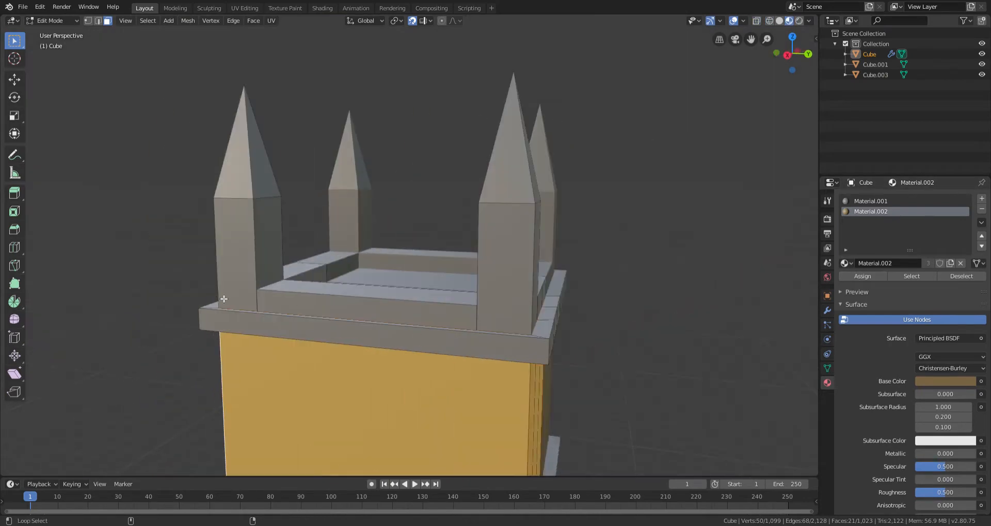
pyautogui.press('Tab')
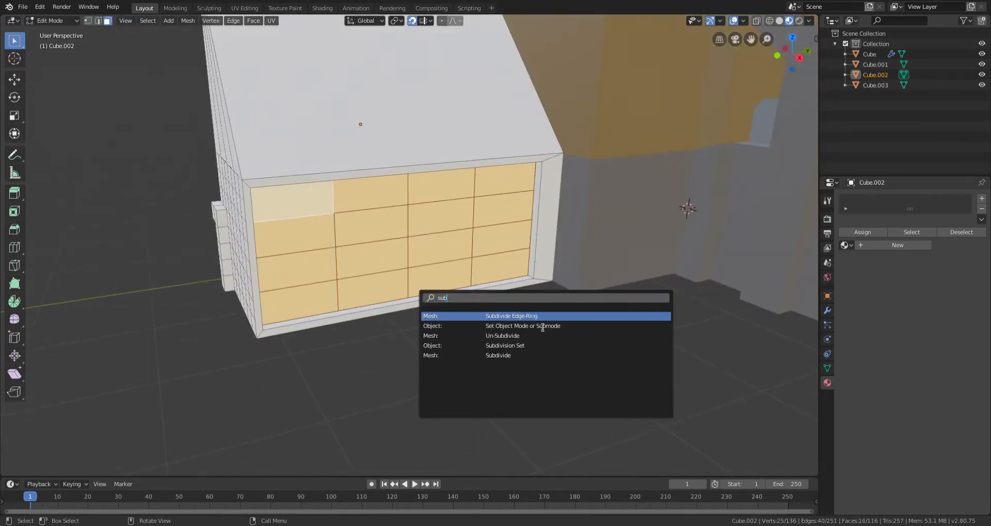
# - Add Material.003 and Material.005 and assign a gold color to the spire tips
pyautogui.click(510, 316)
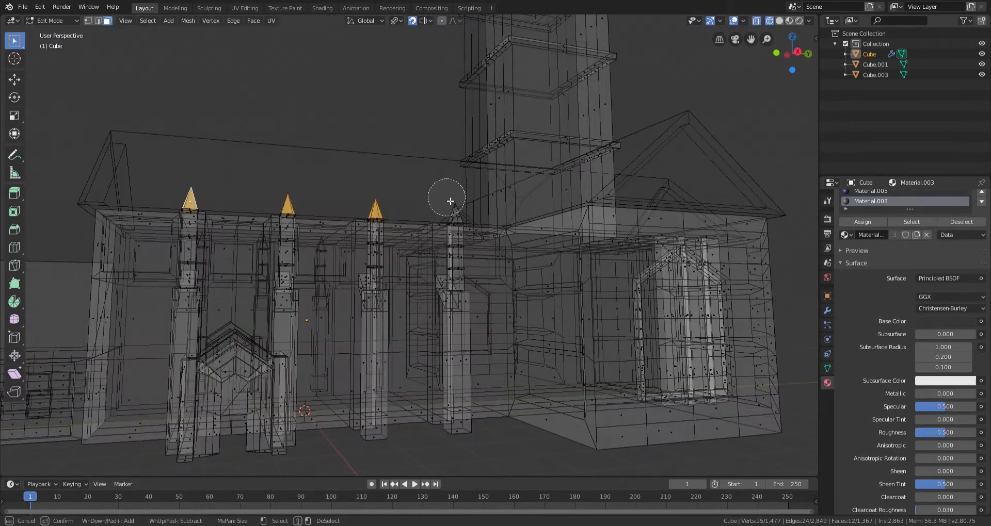
# - Model a framed double-door panel on the church wall and add a Cylinder object
pyautogui.press('Tab')
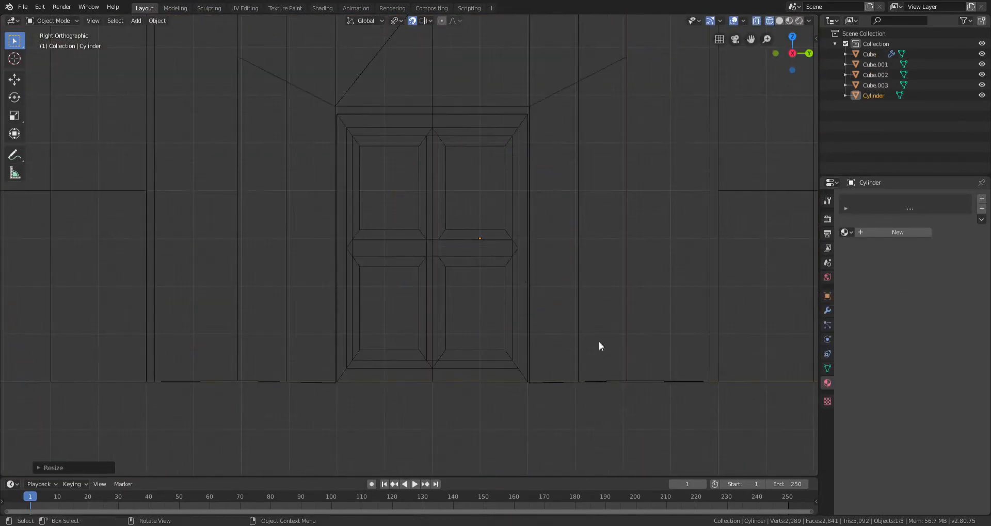
# - Add a torus beside the cylinder and scale Cube.001 into a tall, thin slab
pyautogui.press('g')
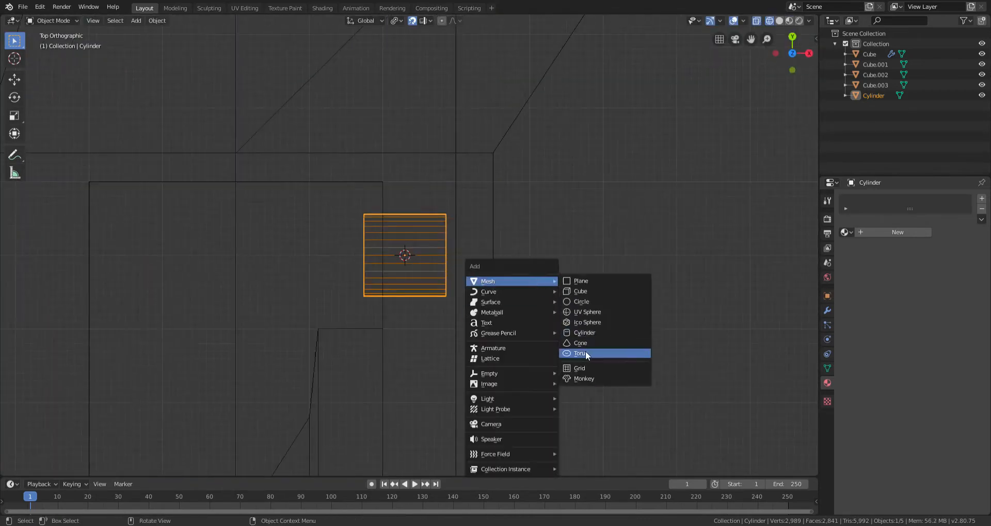
pyautogui.click(579, 353)
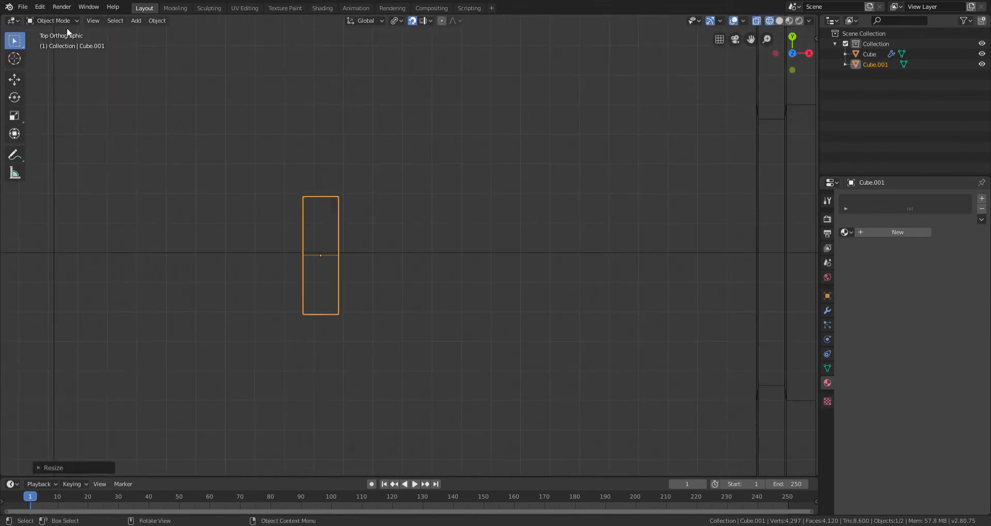
pyautogui.press('Tab')
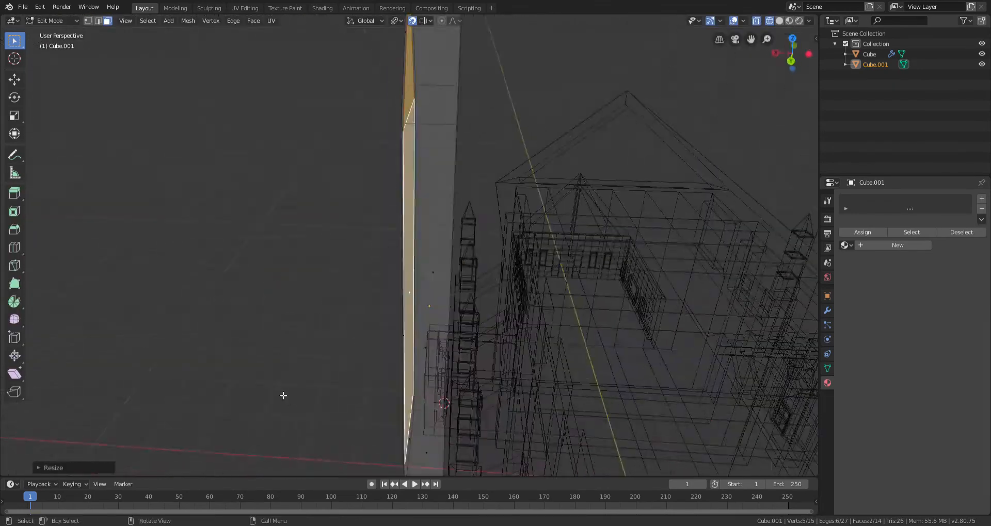